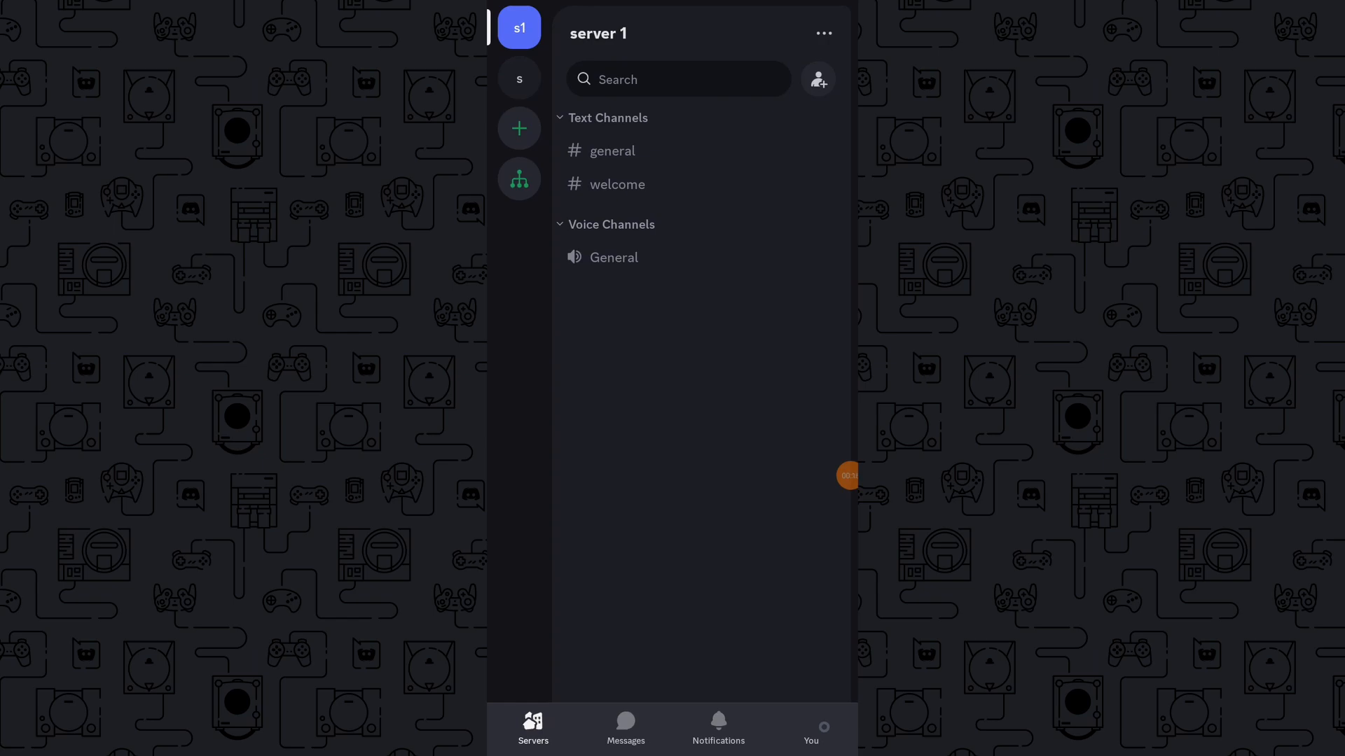
Step: Reach the App Settings list from your profile page's gear icon, scrolled to Advanced
{"action": "left_click", "coordinate": [811, 733]}
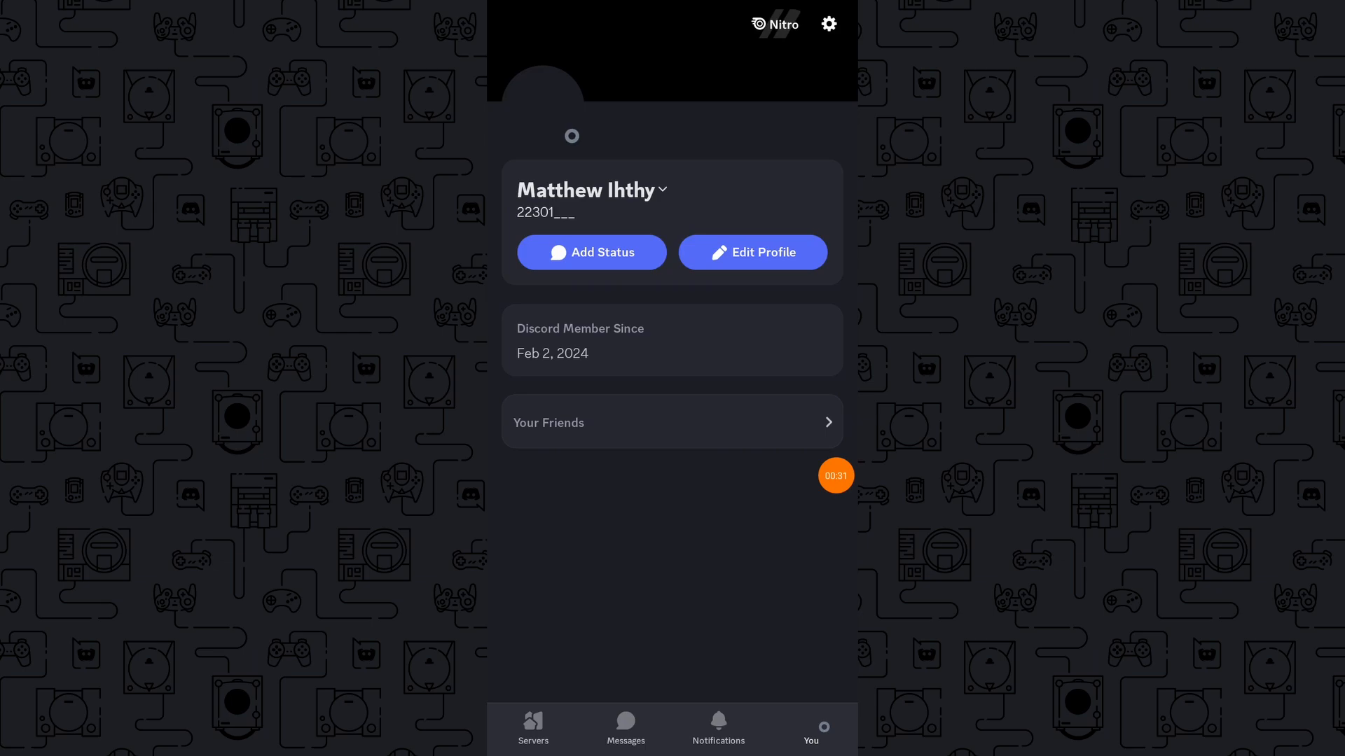
{"action": "left_click", "coordinate": [828, 23]}
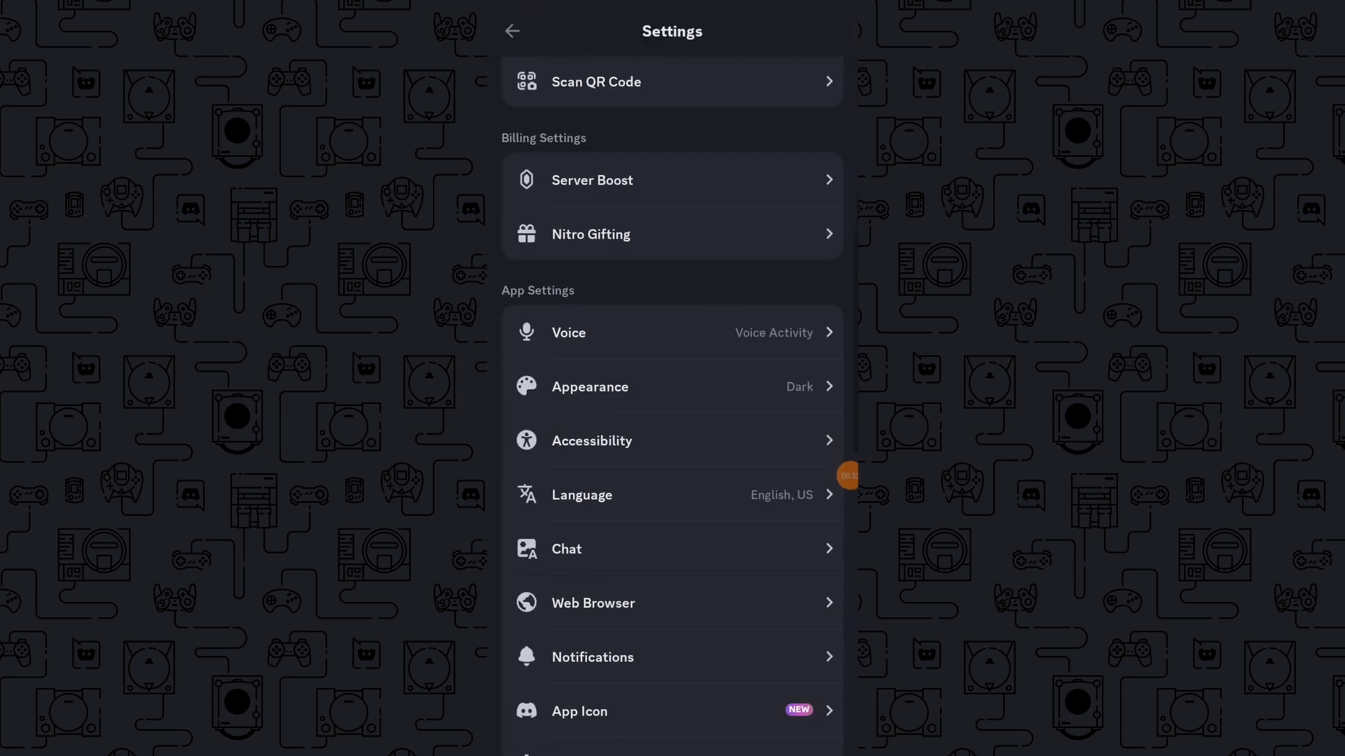
{"action": "scroll", "scroll_direction": "down", "scroll_amount": 3}
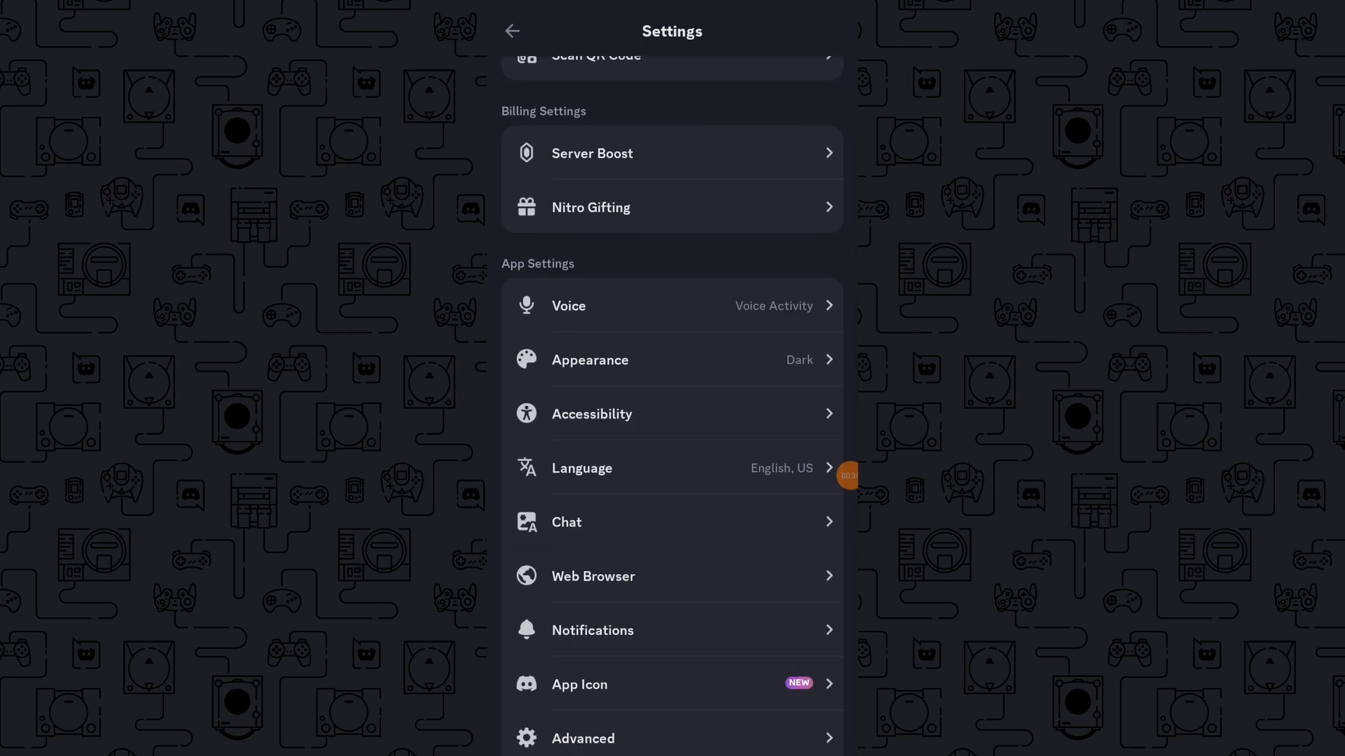
Step: In Advanced settings, toggle Developer Mode off and back on so it stays enabled
{"action": "left_click", "coordinate": [583, 738]}
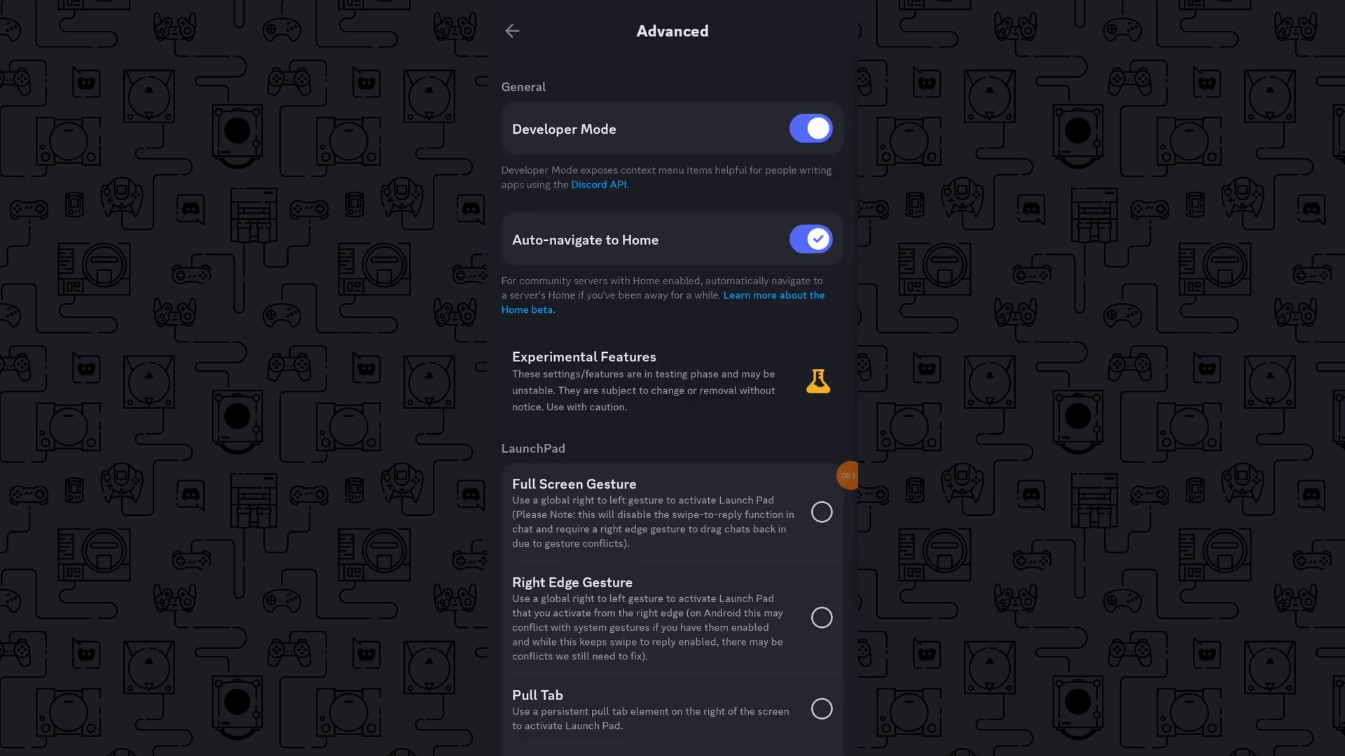
{"action": "left_click", "coordinate": [808, 127]}
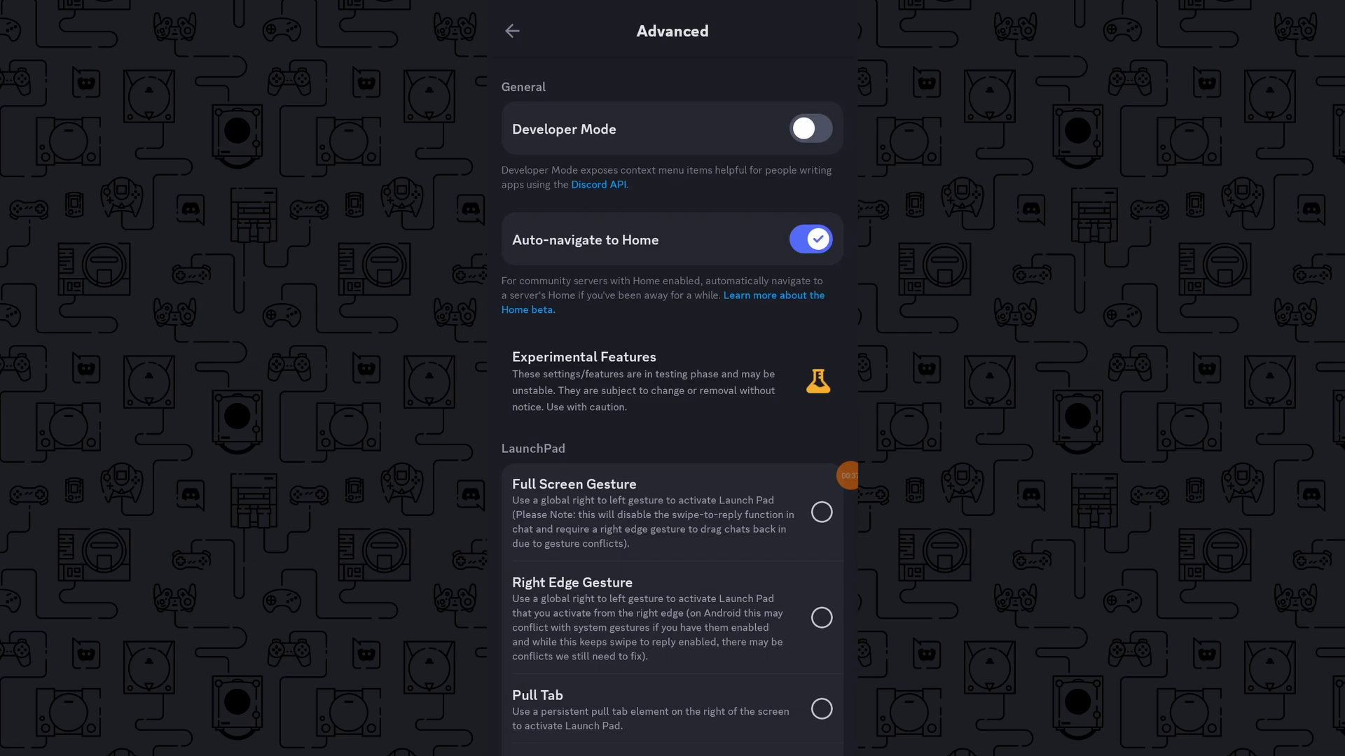
{"action": "left_click", "coordinate": [511, 31]}
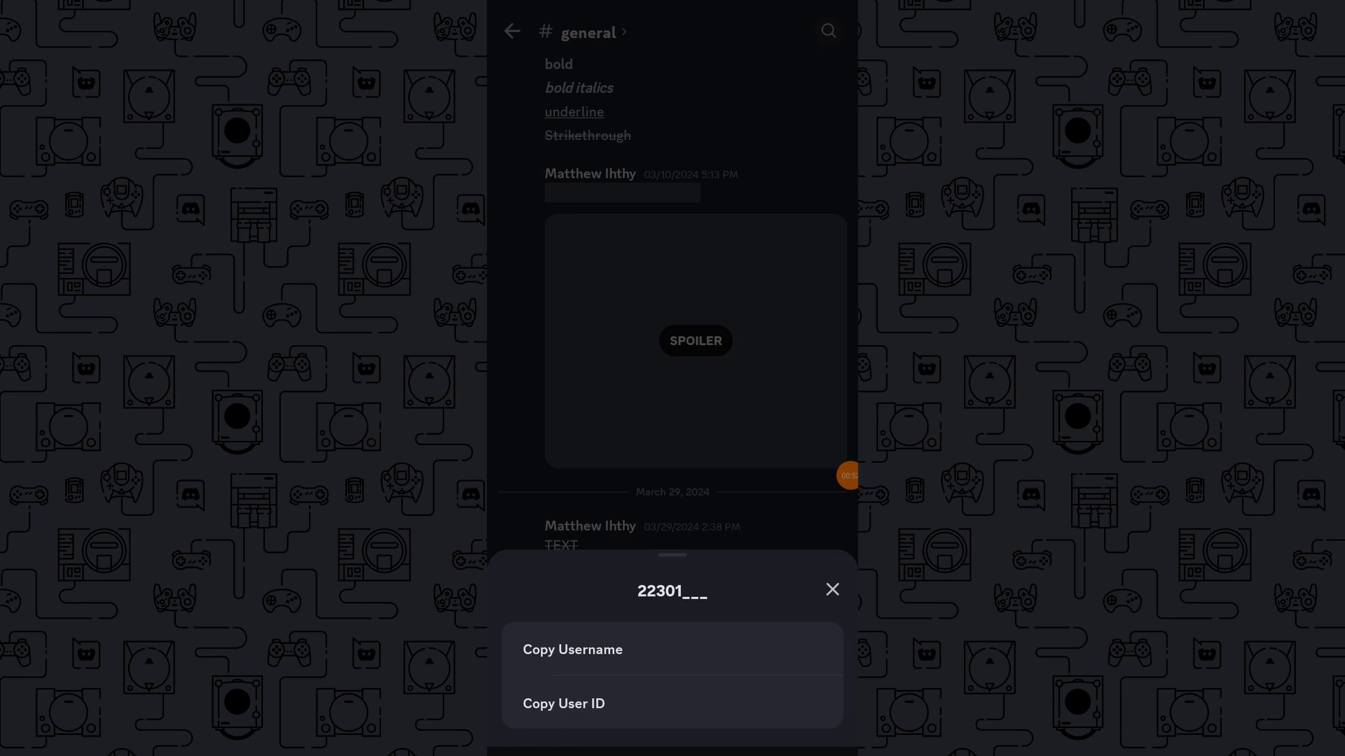
Step: Copy your own user ID from the account options sheet in #general
{"action": "left_click", "coordinate": [563, 703]}
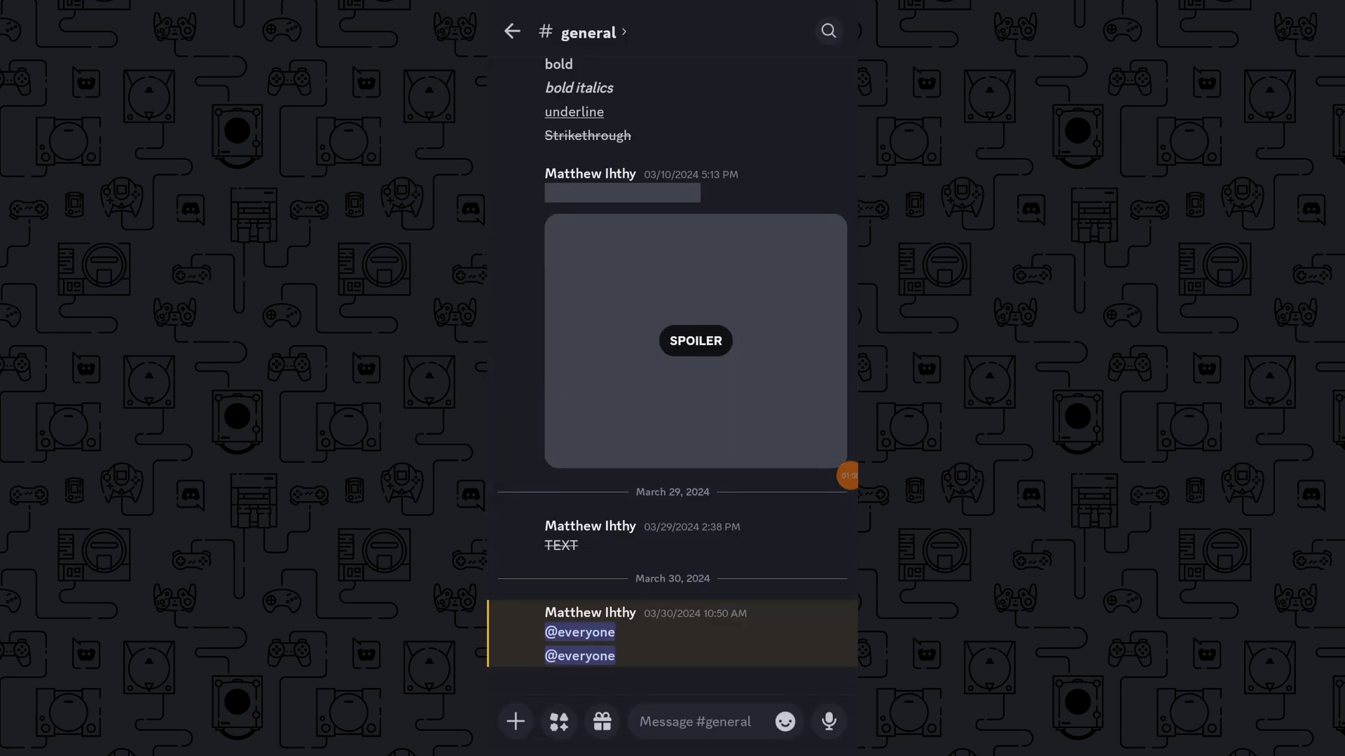
Step: Activate the Message #general composer with the copied ID offered as a clipboard suggestion
{"action": "left_click", "coordinate": [695, 721]}
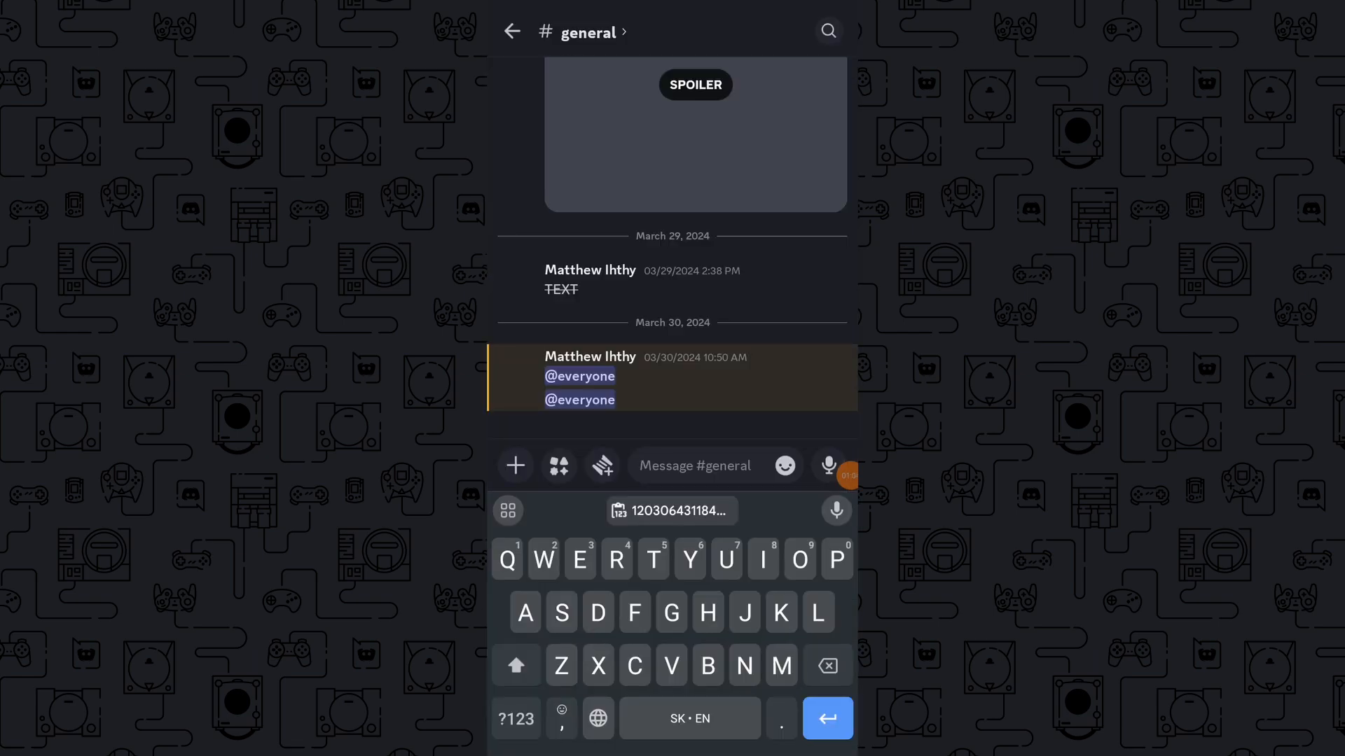